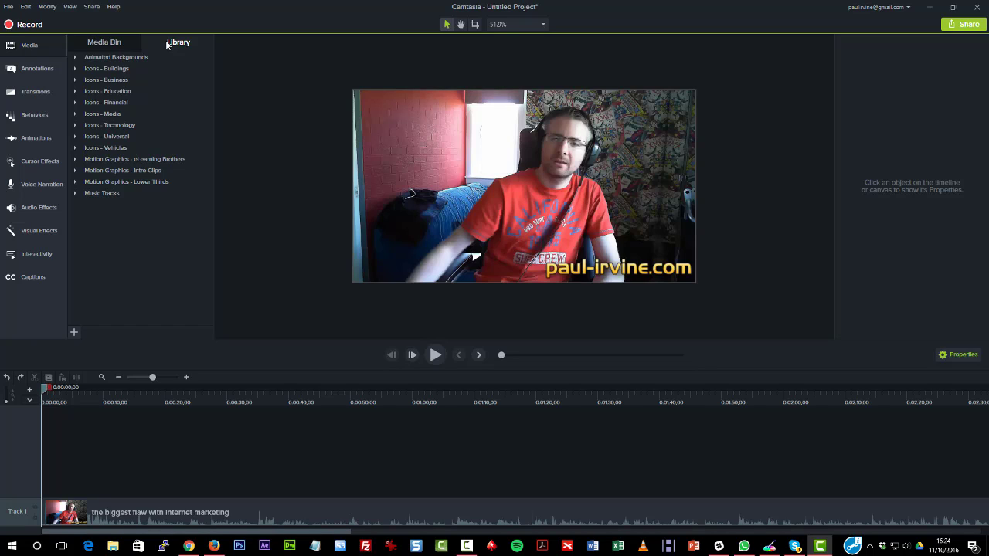
mouse_move(170, 45)
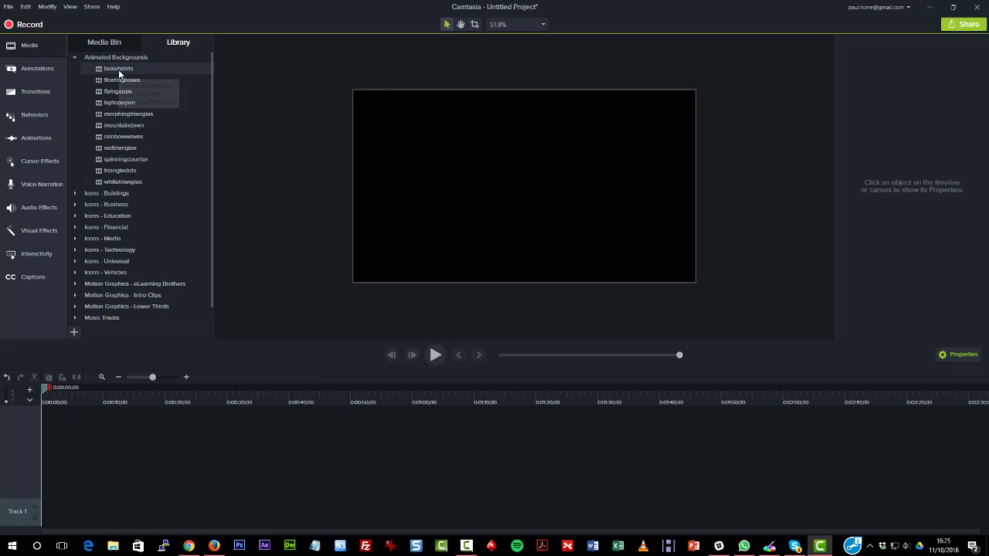
Step: Preview the redtriangles animated background, then pick another background to preview
double_click(118, 68)
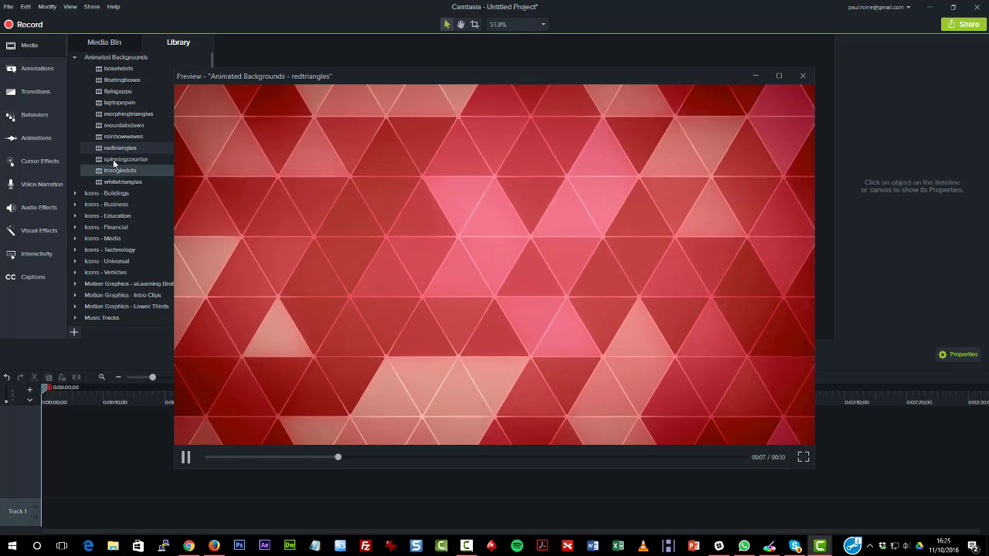
left_click(125, 159)
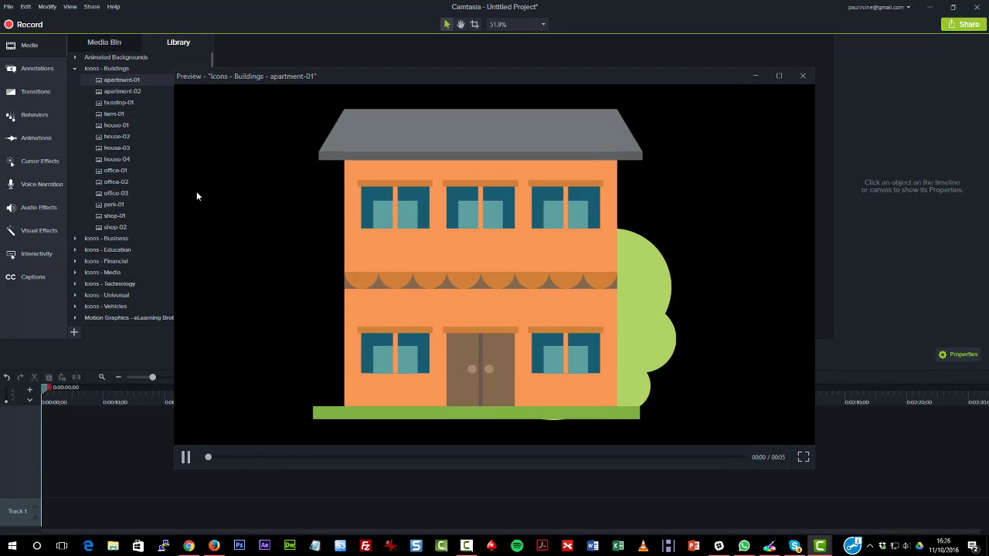
Step: Preview the office-03 building icon and the mouse-01 technology icon, closing each preview
left_click(122, 91)
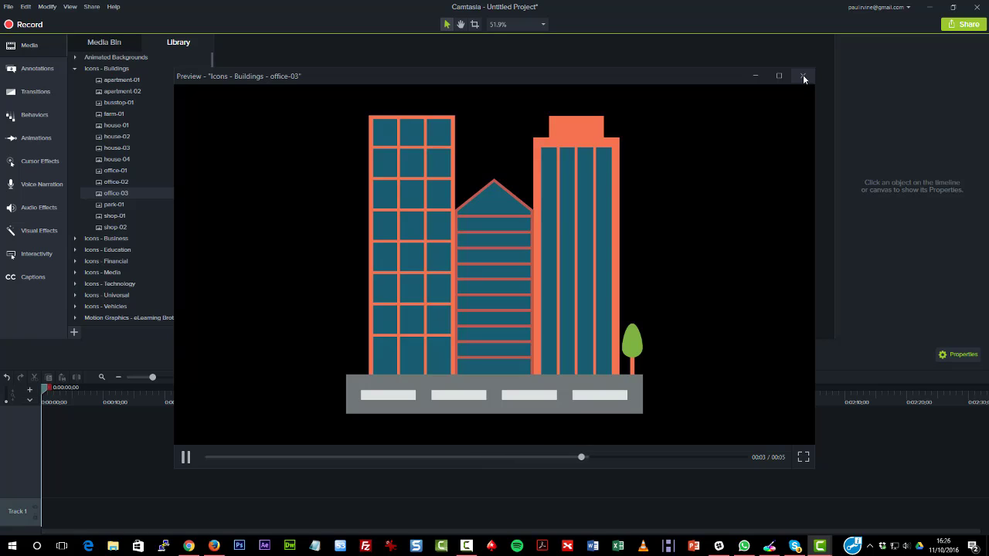
left_click(804, 76)
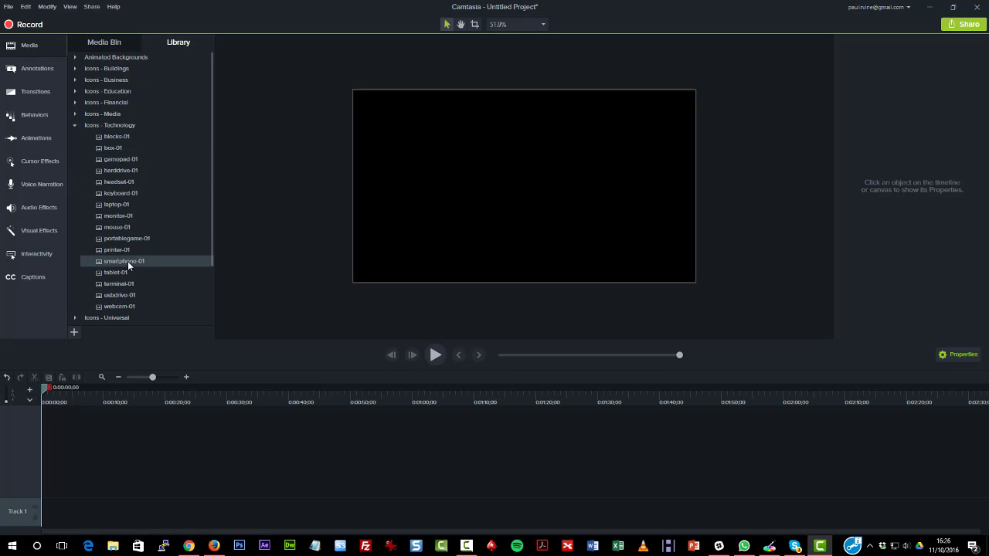
double_click(117, 226)
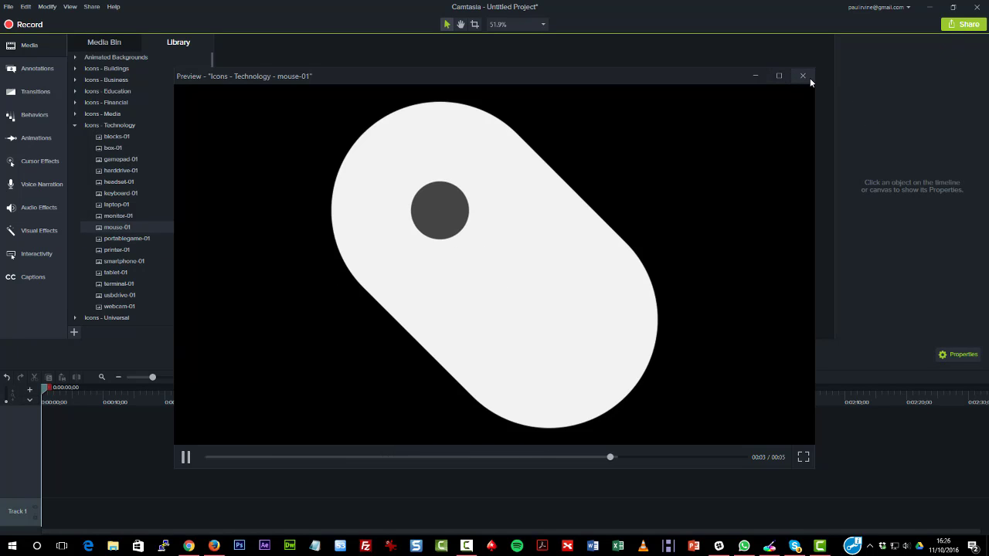
left_click(804, 76)
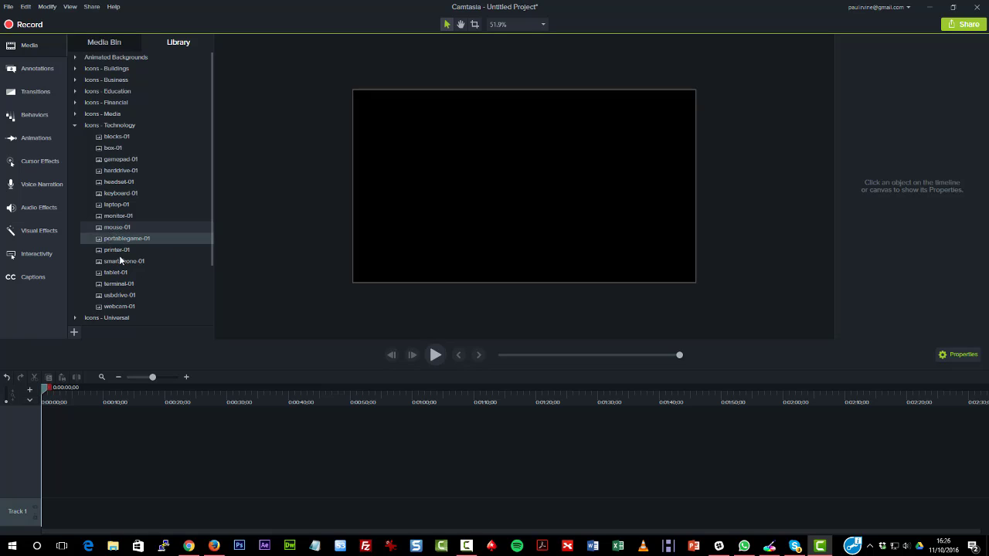
Step: Collapse Icons - Technology and preview the hexagone-intro04 motion graphic from eLearning Brothers
scroll("down", 3)
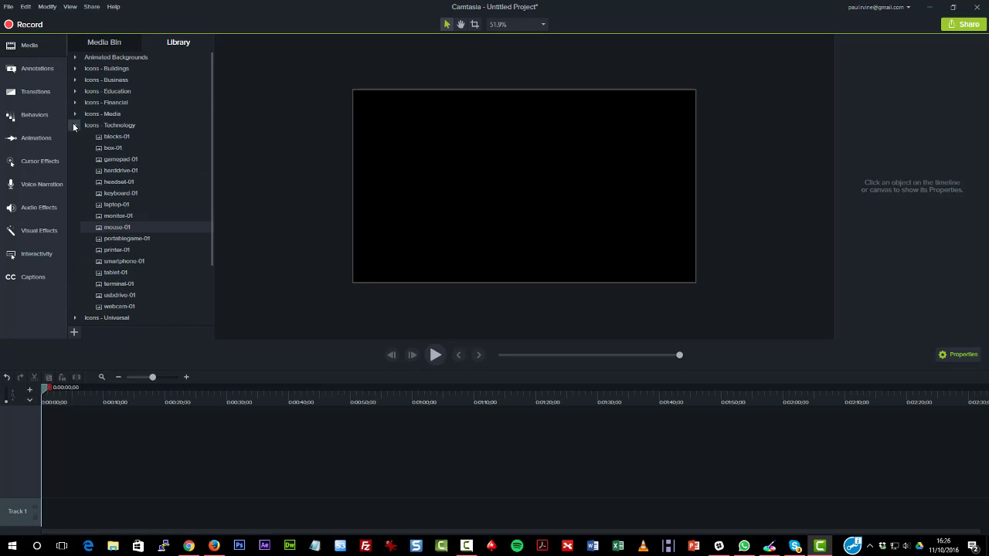
left_click(74, 125)
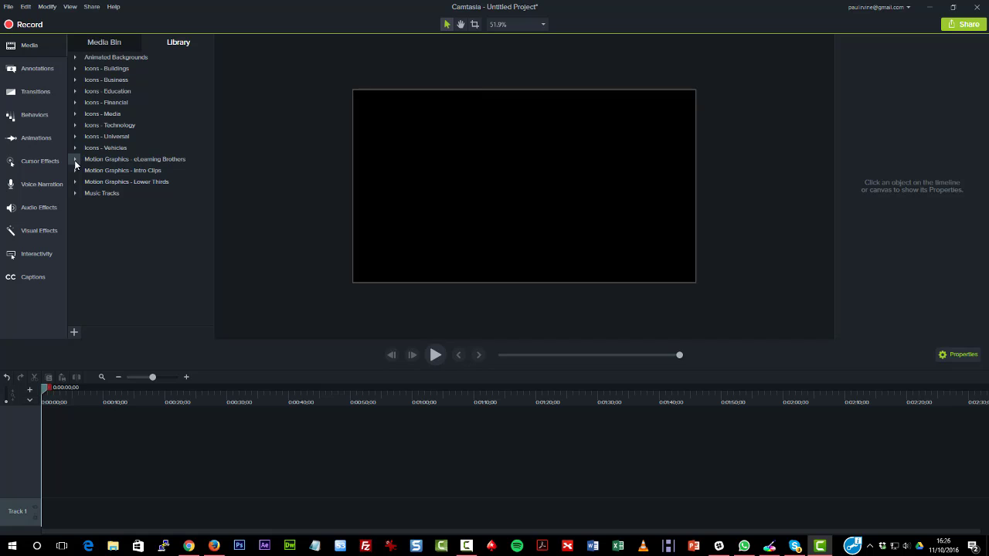
left_click(74, 159)
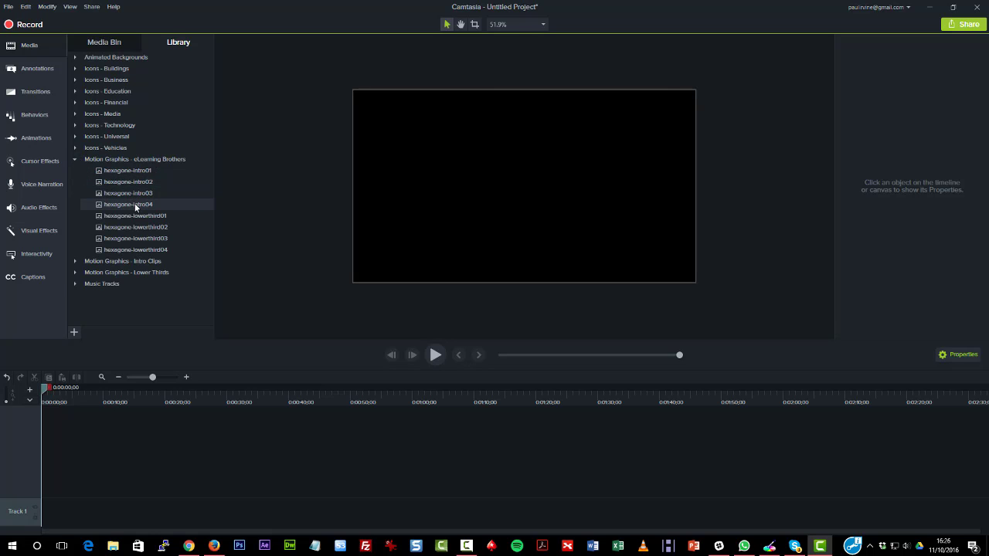
double_click(126, 204)
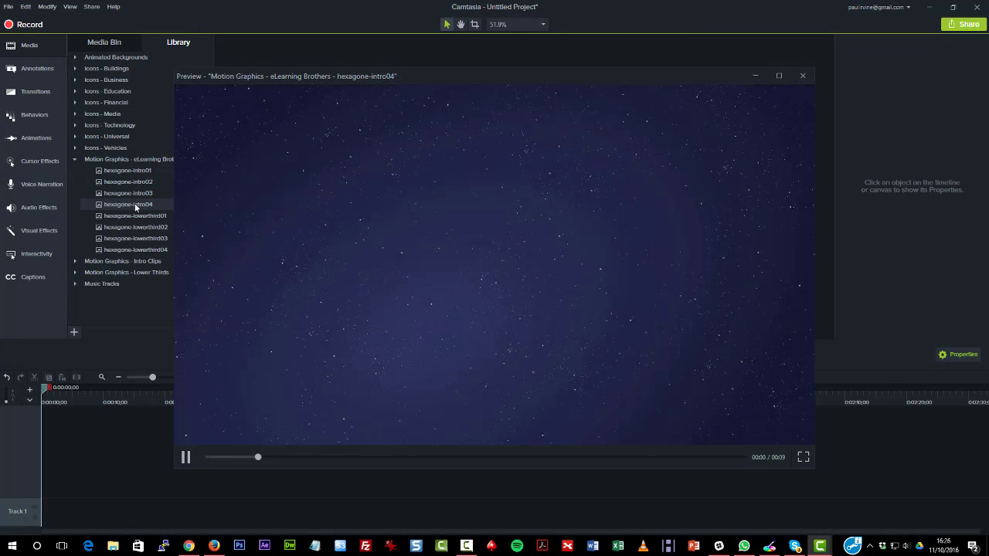